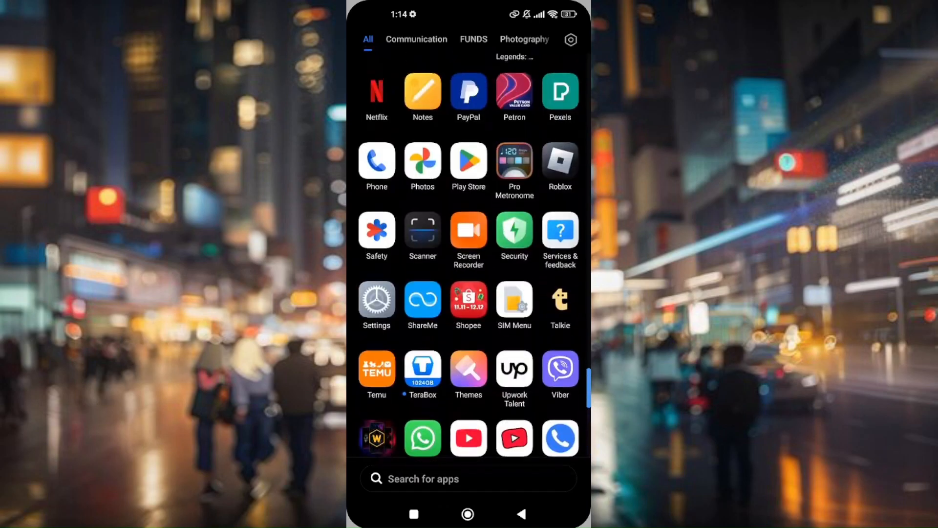
# Scroll through the app drawer's installed apps to find the HelloTalk icon.
pyautogui.scroll(-3)
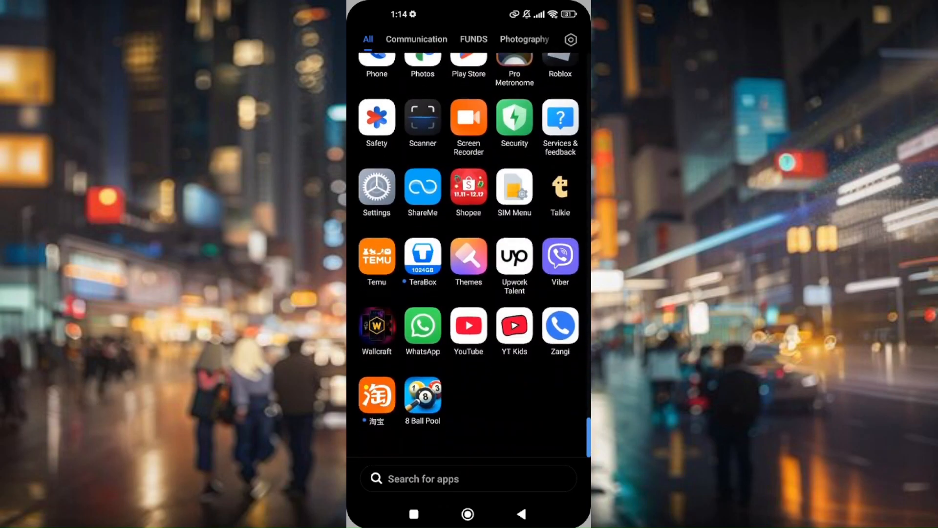
pyautogui.scroll(3)
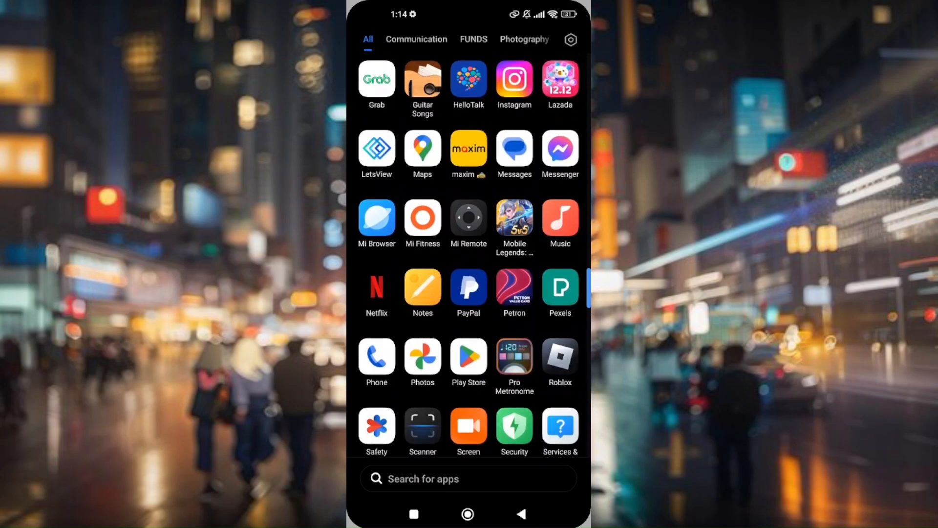
pyautogui.scroll(-3)
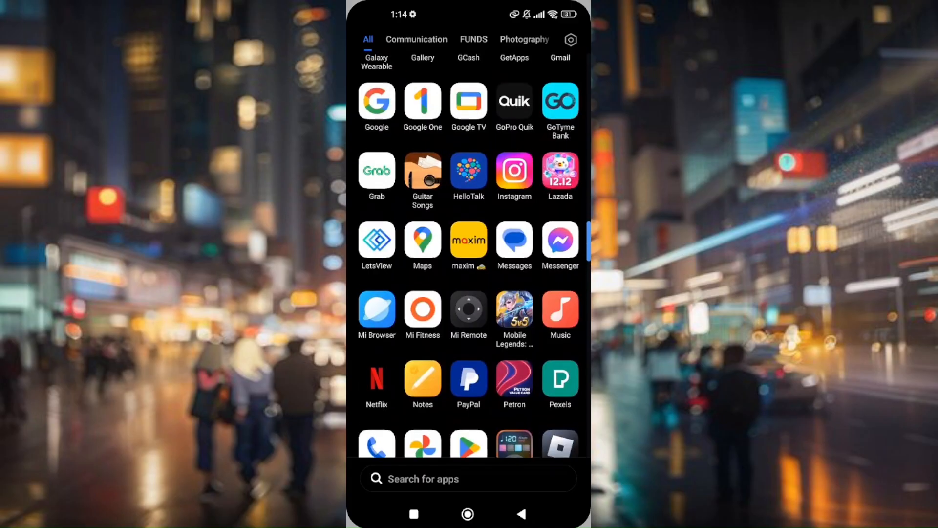
# Launch HelloTalk and switch to the Language Talks chat list.
pyautogui.click(469, 176)
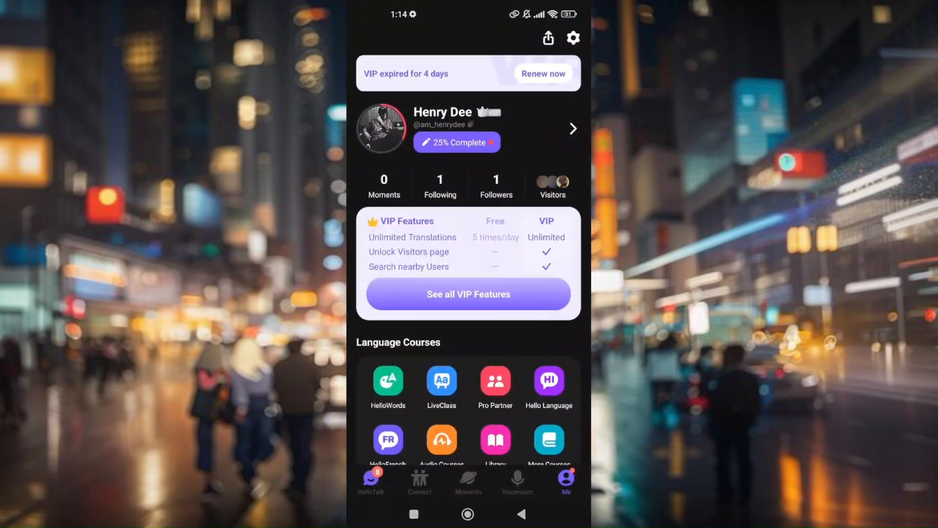
pyautogui.click(371, 482)
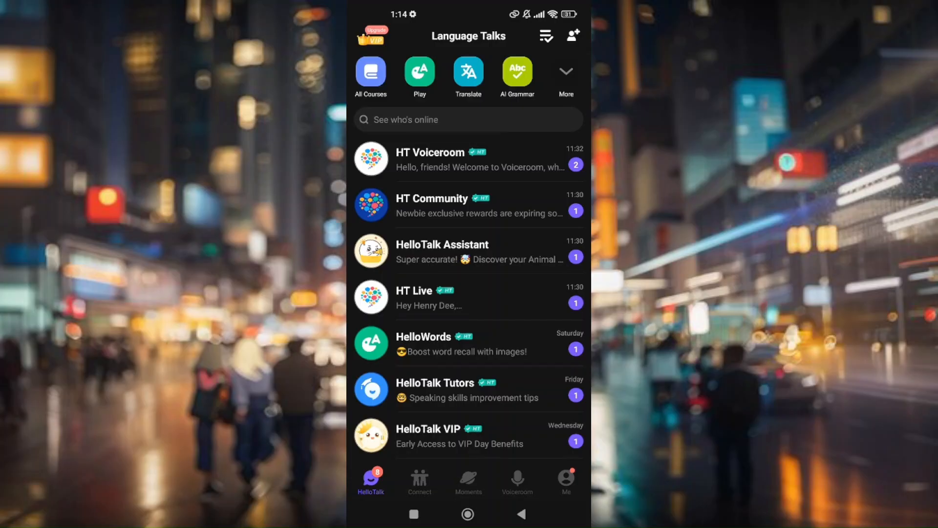
pyautogui.click(565, 479)
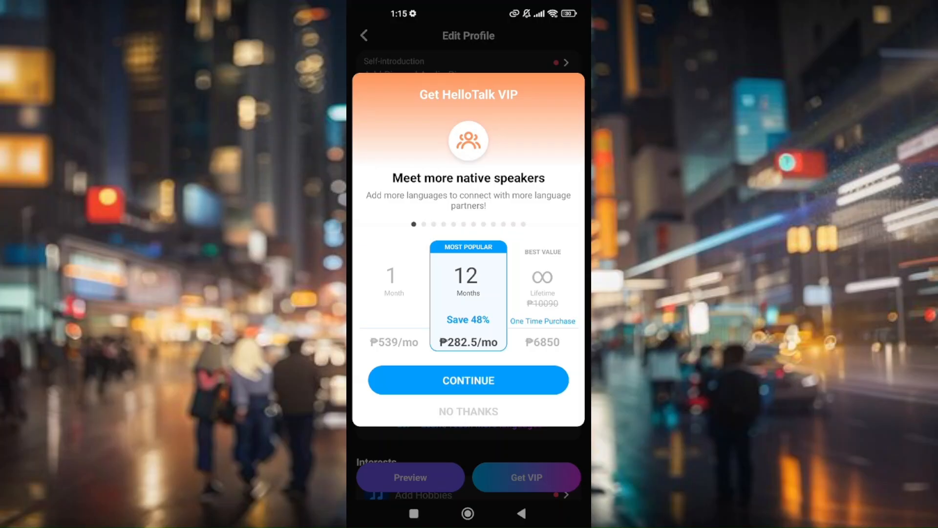
# Decline the Get HelloTalk VIP offer with NO THANKS.
pyautogui.click(468, 411)
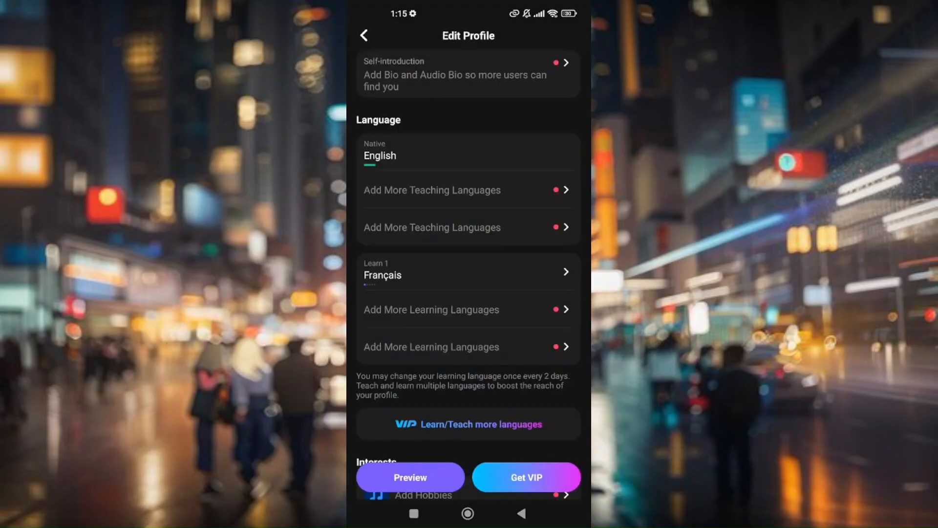